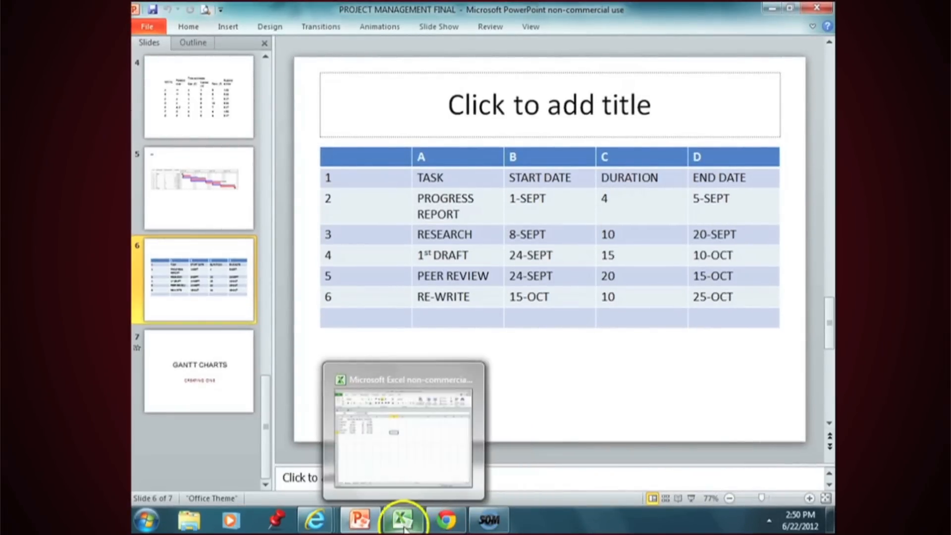
- Switch from PowerPoint to the Excel workbook holding the six-row task table
{"action": "left_click", "coordinate": [403, 520]}
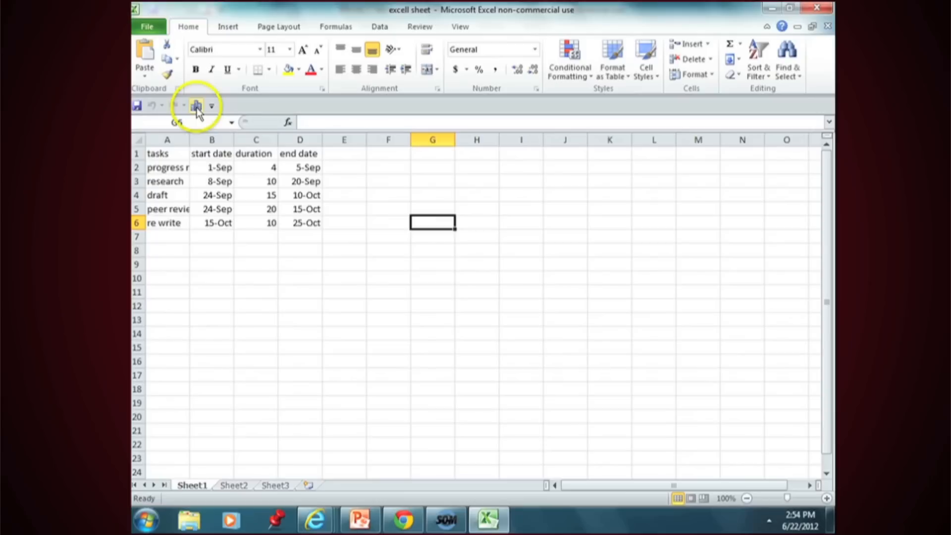
- Insert an empty Stacked Bar chart from the Insert Chart gallery
{"action": "left_click", "coordinate": [196, 105]}
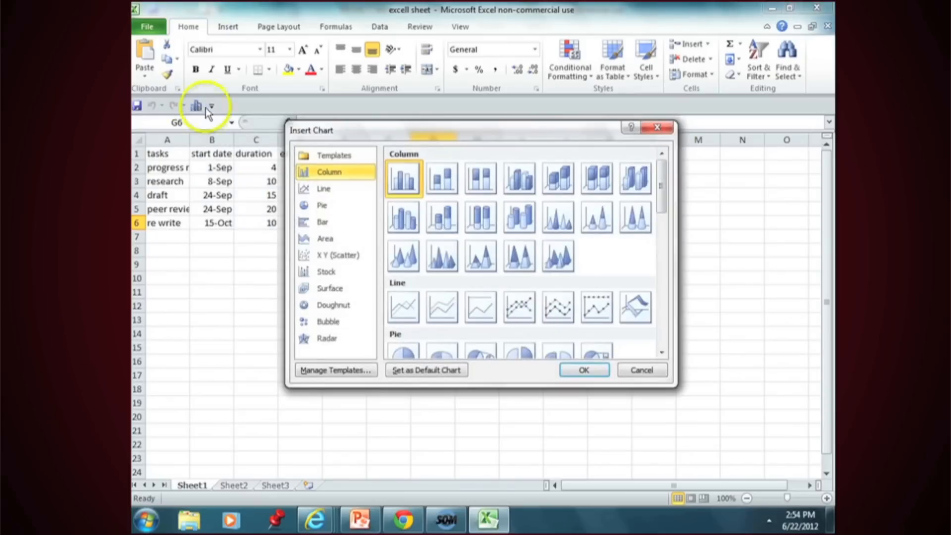
{"action": "left_click", "coordinate": [325, 222]}
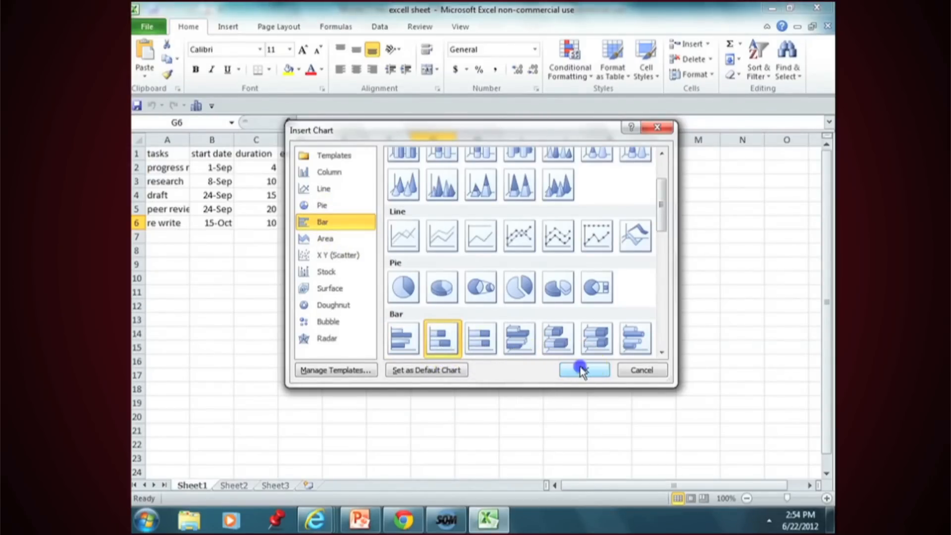
{"action": "left_click", "coordinate": [583, 370]}
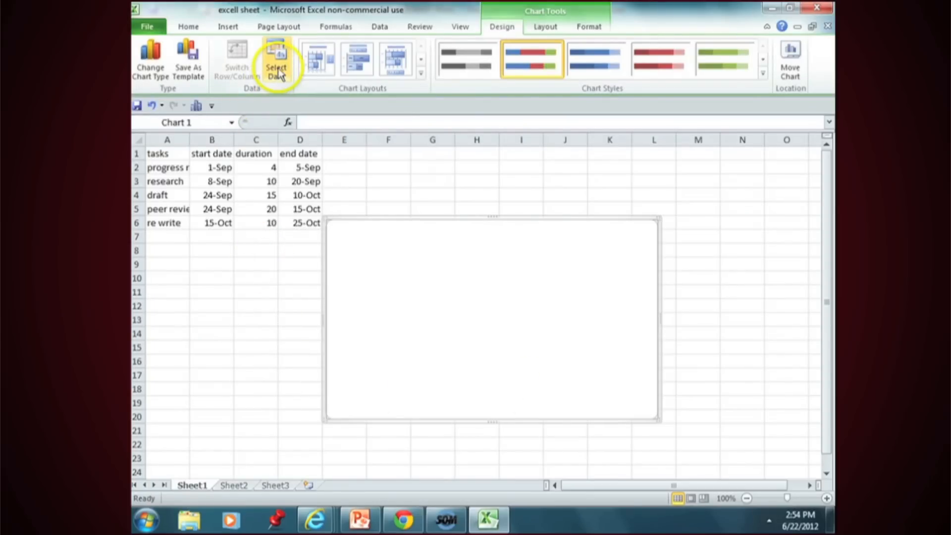
- Add a data series named 'start date' with values from Sheet1 B2:B6
{"action": "left_click", "coordinate": [276, 62]}
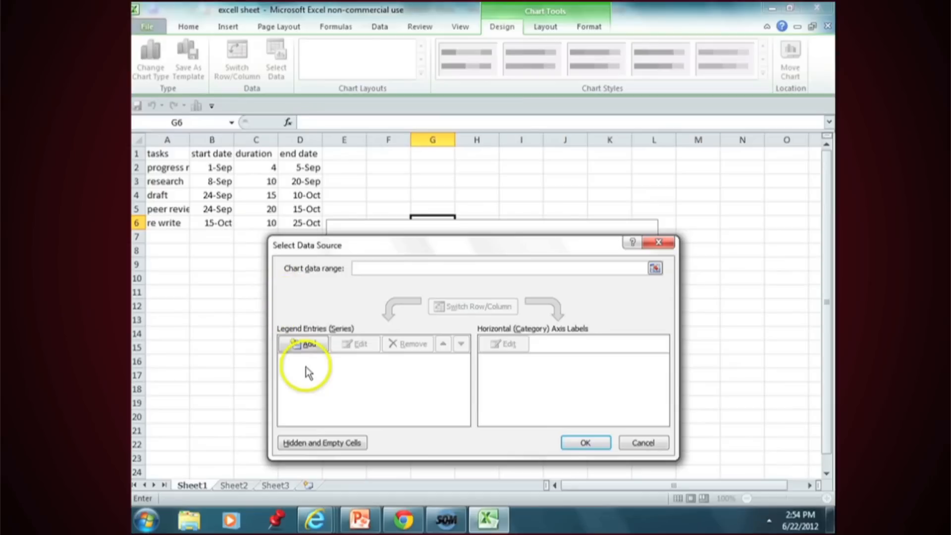
{"action": "left_click", "coordinate": [306, 343]}
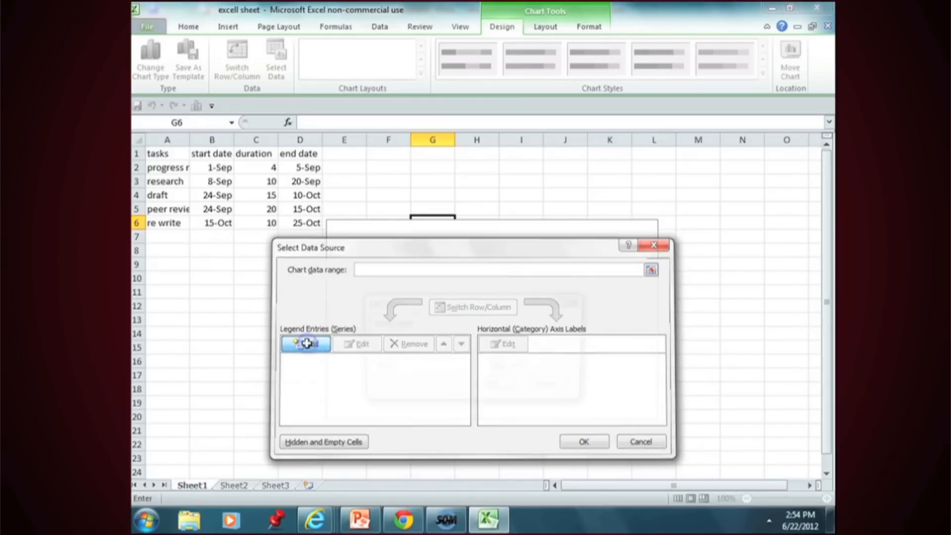
{"action": "left_click", "coordinate": [304, 343]}
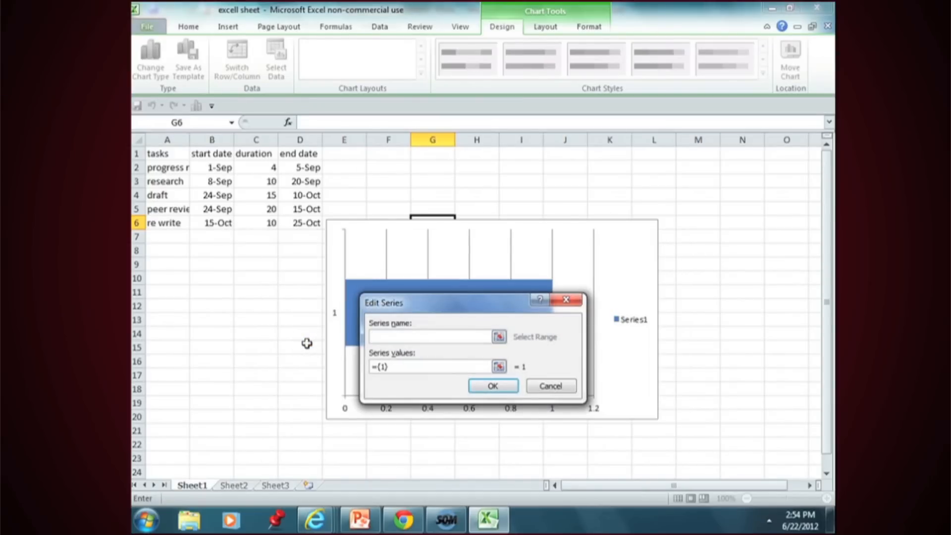
{"action": "type", "text": "s"}
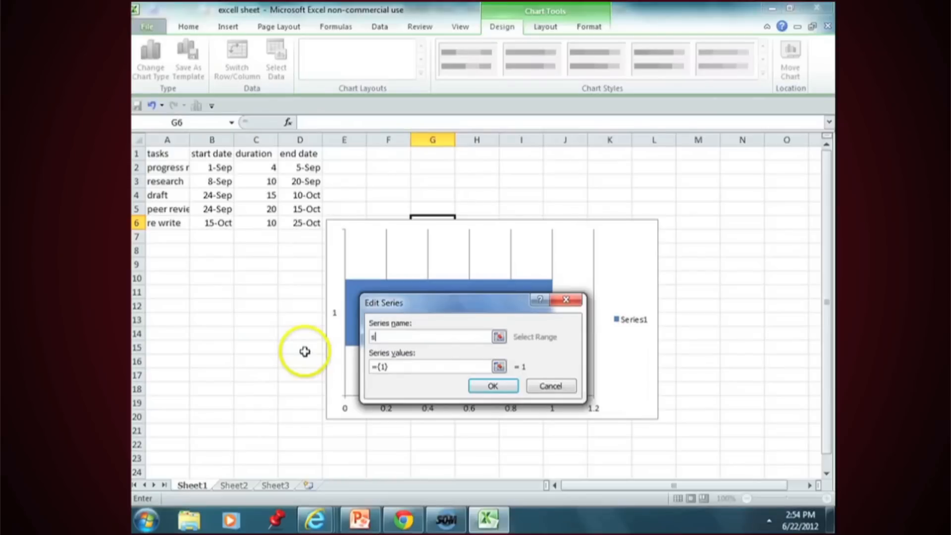
{"action": "type", "text": "tart"}
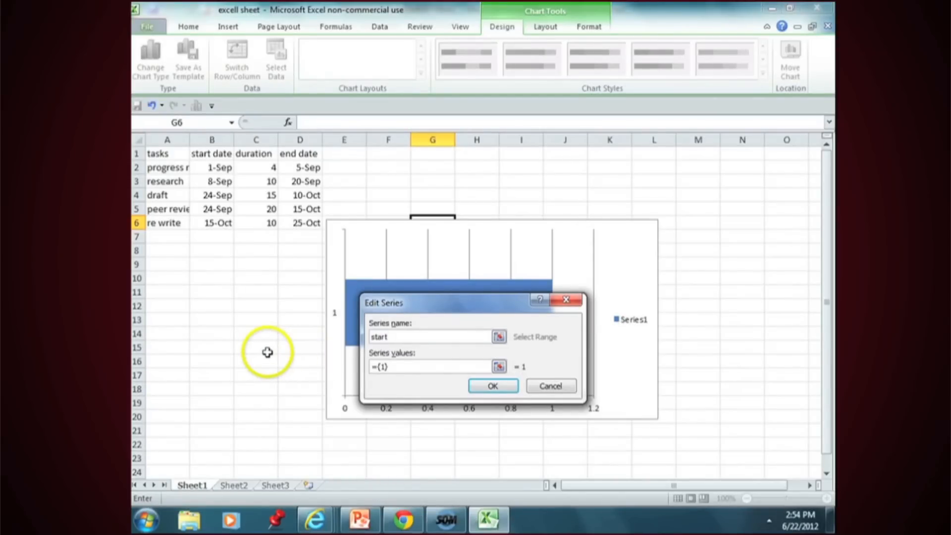
{"action": "type", "text": "date"}
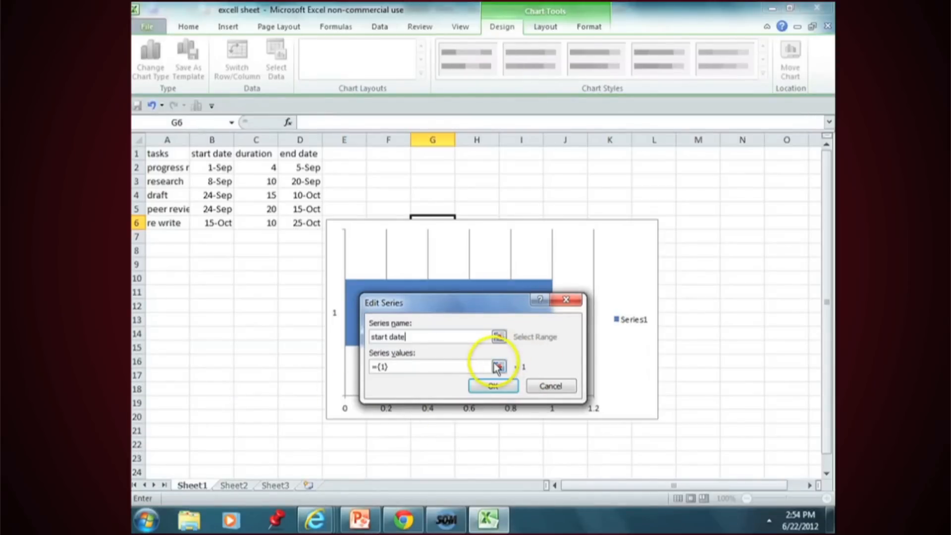
{"action": "left_click", "coordinate": [496, 365]}
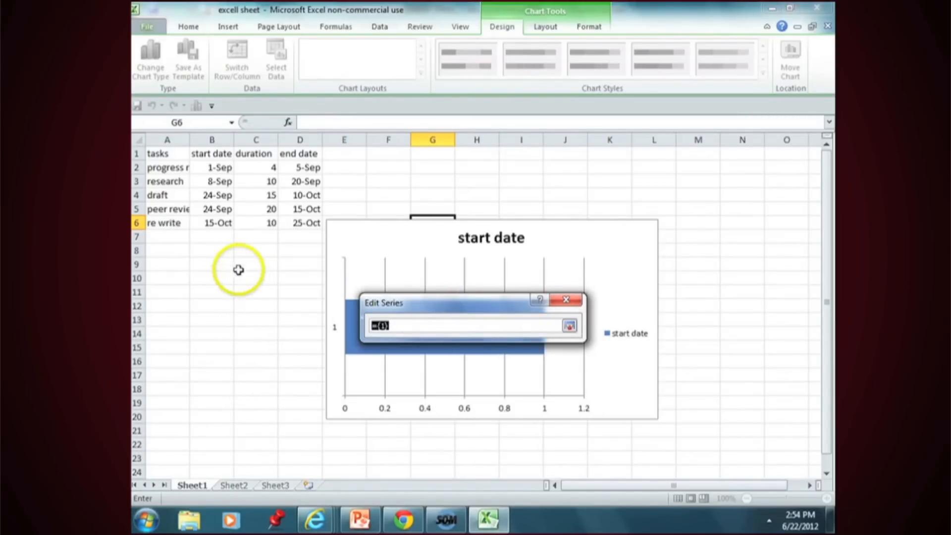
{"action": "mouse_move", "coordinate": [220, 168]}
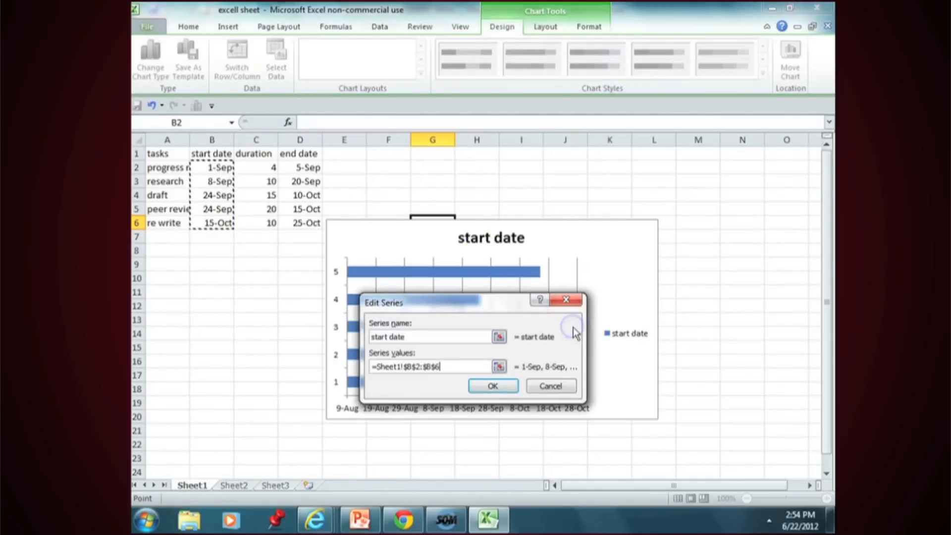
{"action": "left_click", "coordinate": [493, 386]}
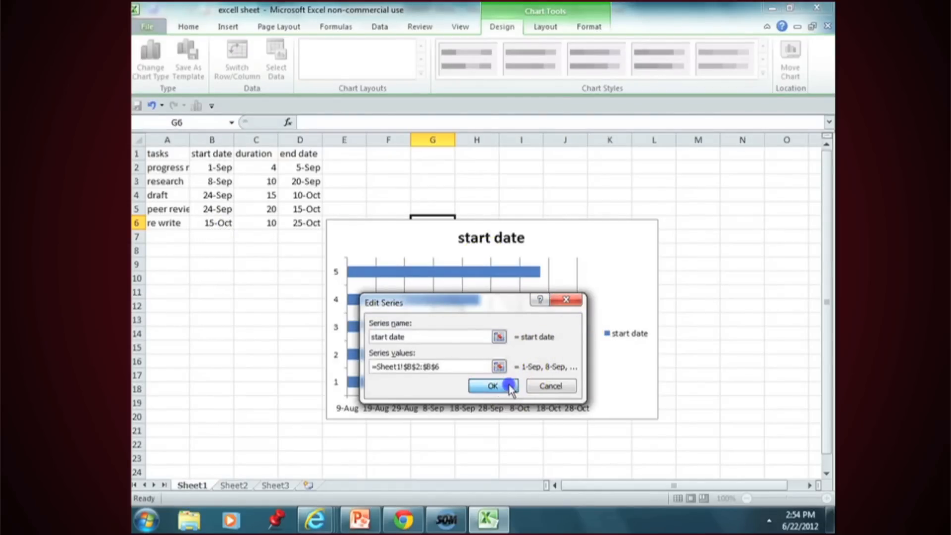
{"action": "left_click", "coordinate": [493, 386]}
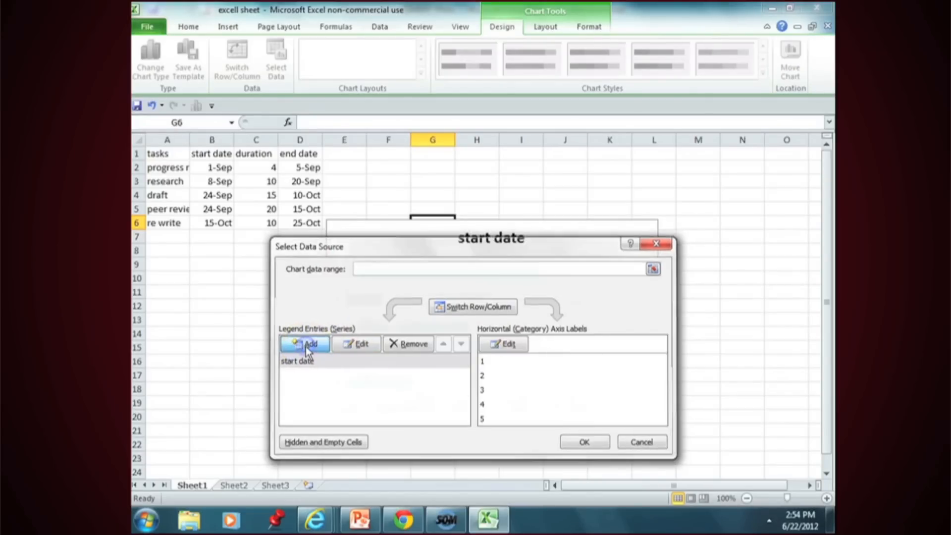
- Add a 'duration' series with values C2:C6, stacked onto the start-date bars
{"action": "left_click", "coordinate": [305, 343]}
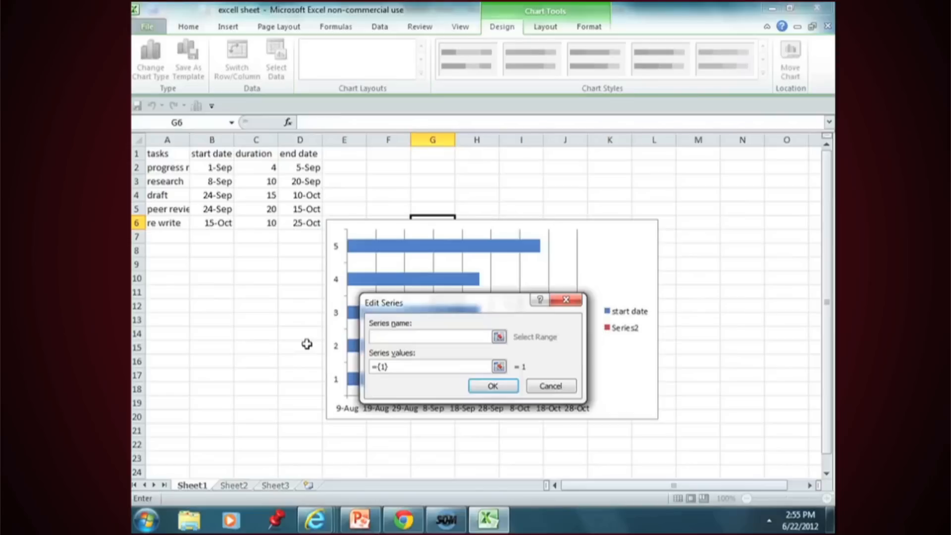
{"action": "type", "text": "durat"}
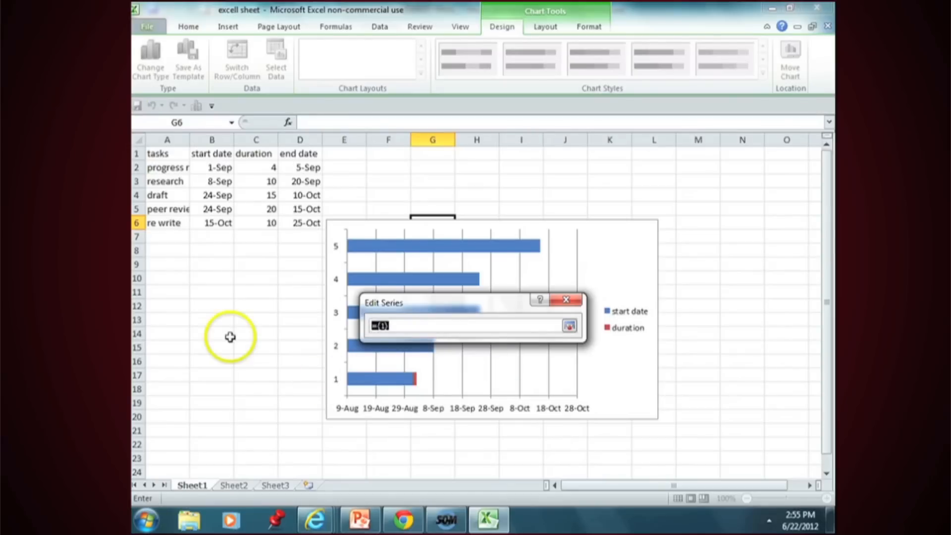
{"action": "mouse_move", "coordinate": [273, 168]}
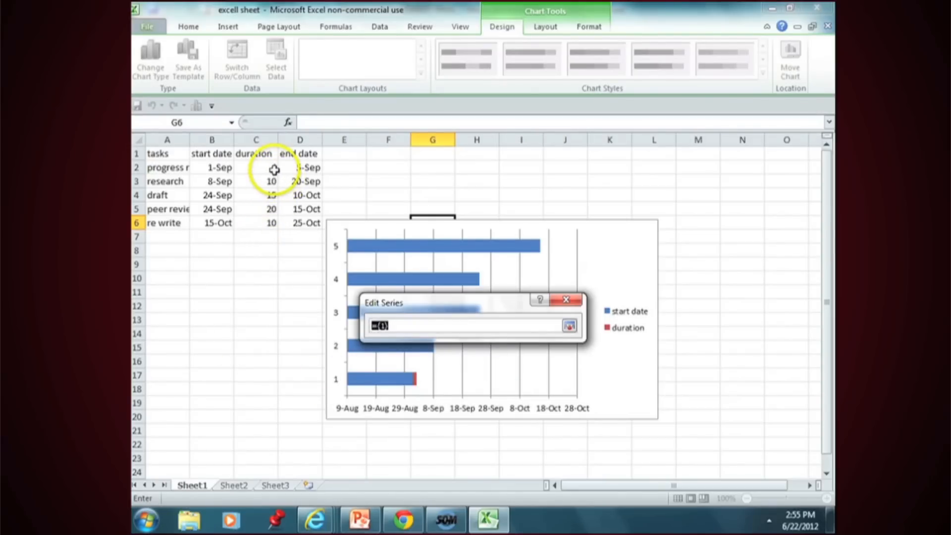
{"action": "left_click_drag", "start_coordinate": [256, 168], "coordinate": [256, 223]}
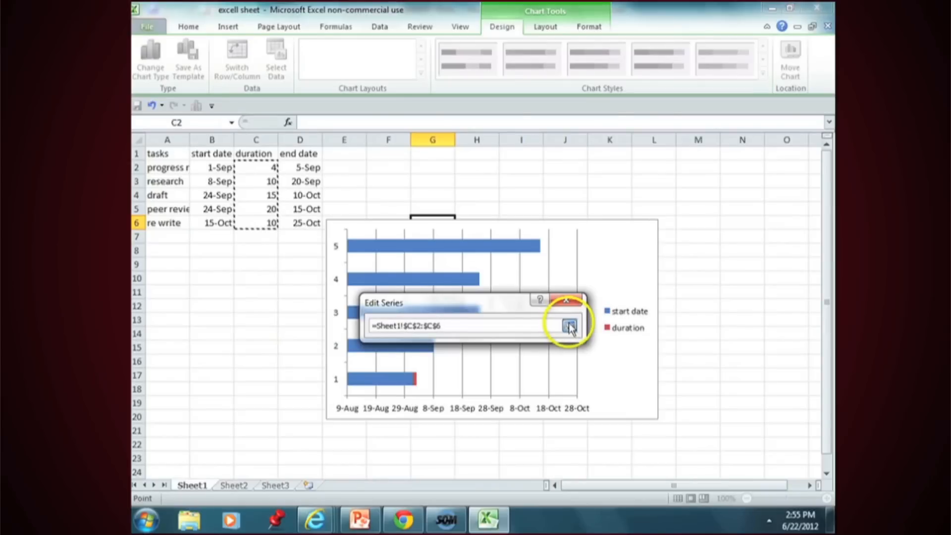
{"action": "left_click", "coordinate": [569, 324]}
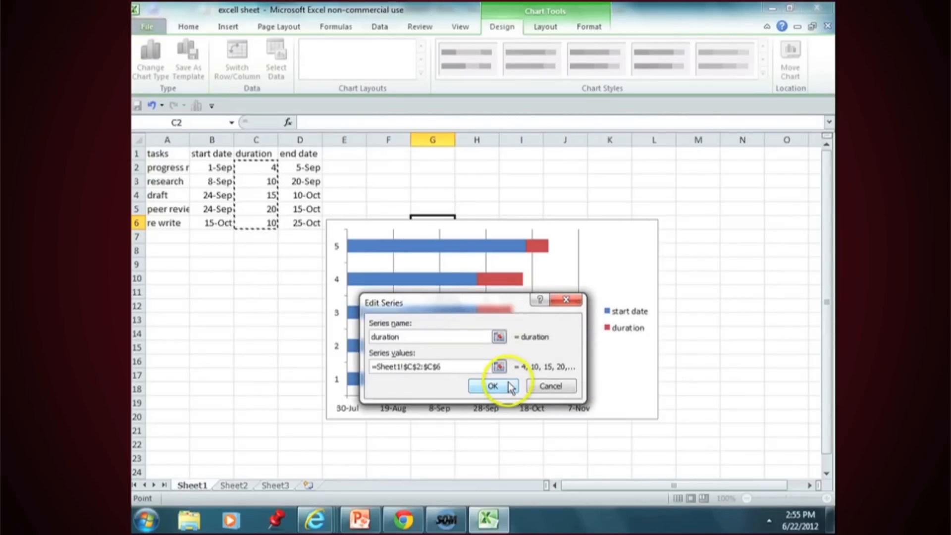
{"action": "left_click", "coordinate": [494, 387]}
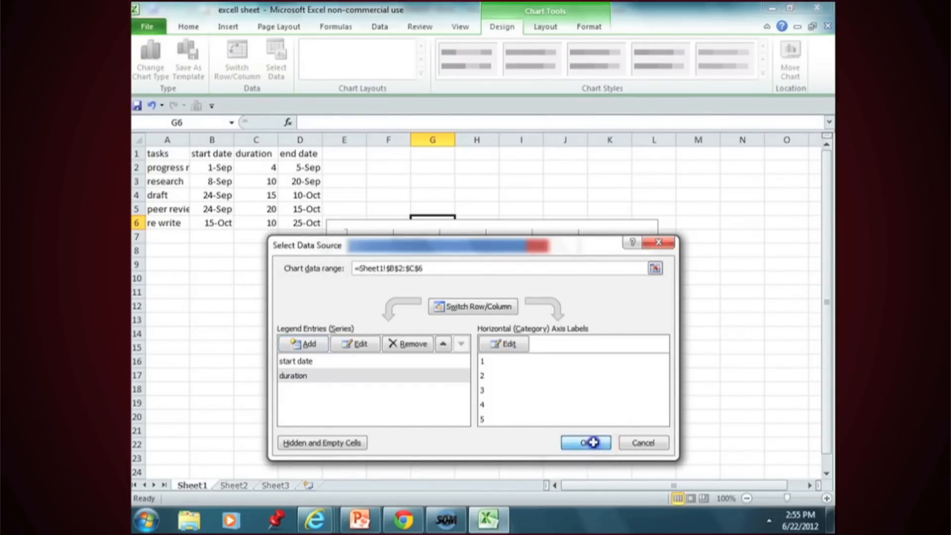
{"action": "left_click", "coordinate": [585, 443]}
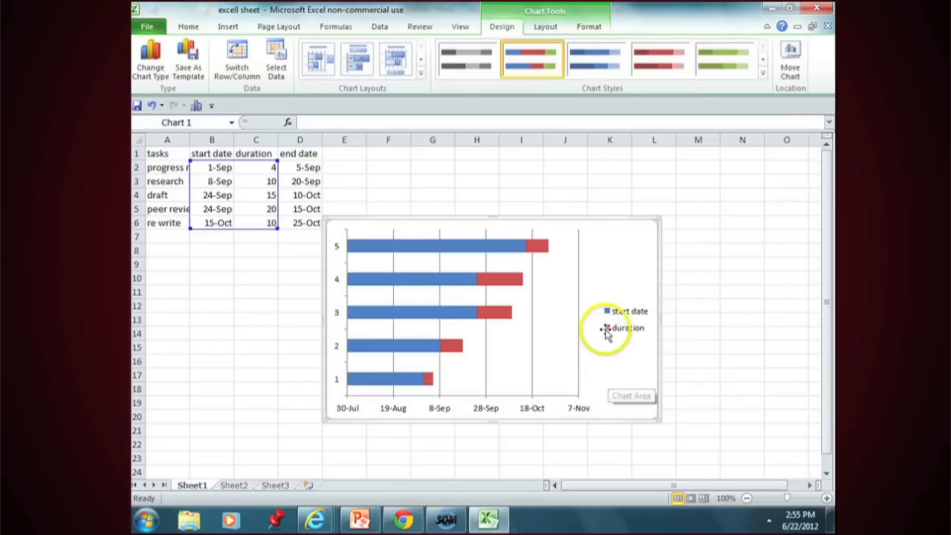
- Set the vertical task axis to categories in reverse order
{"action": "left_click", "coordinate": [610, 329]}
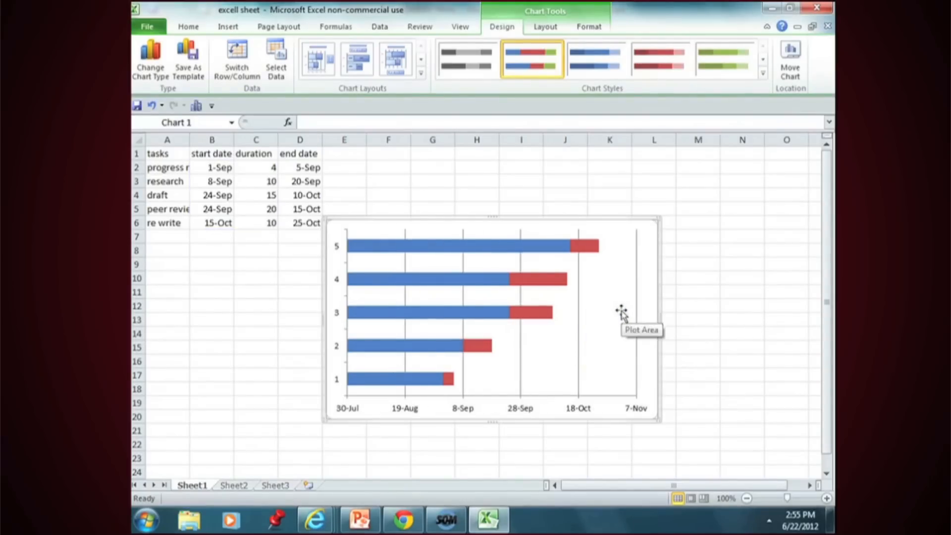
{"action": "left_click", "coordinate": [300, 264]}
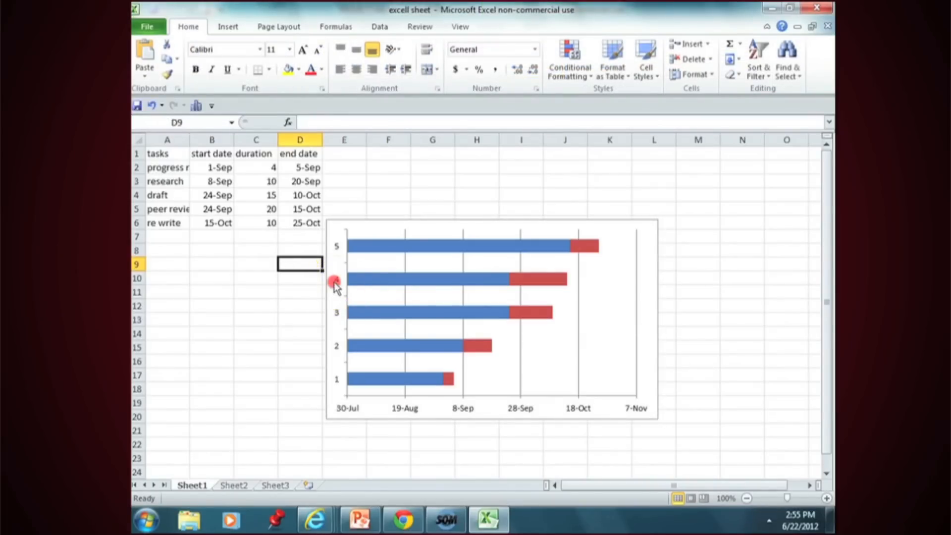
{"action": "right_click", "coordinate": [333, 283]}
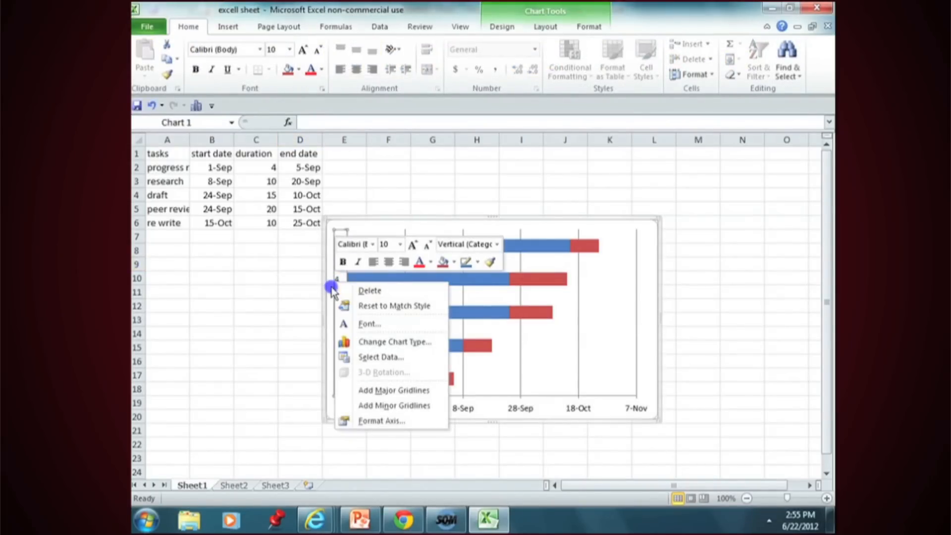
{"action": "mouse_move", "coordinate": [382, 366]}
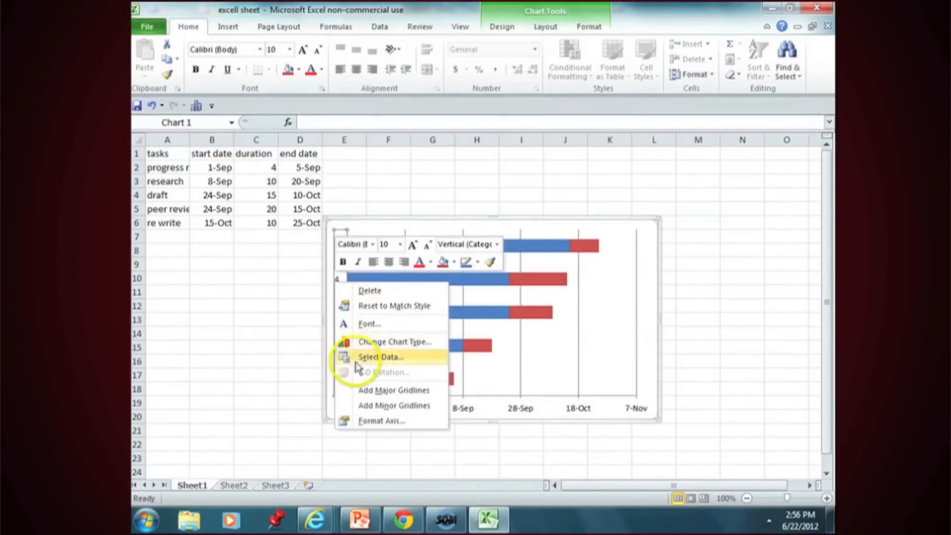
{"action": "mouse_move", "coordinate": [380, 421]}
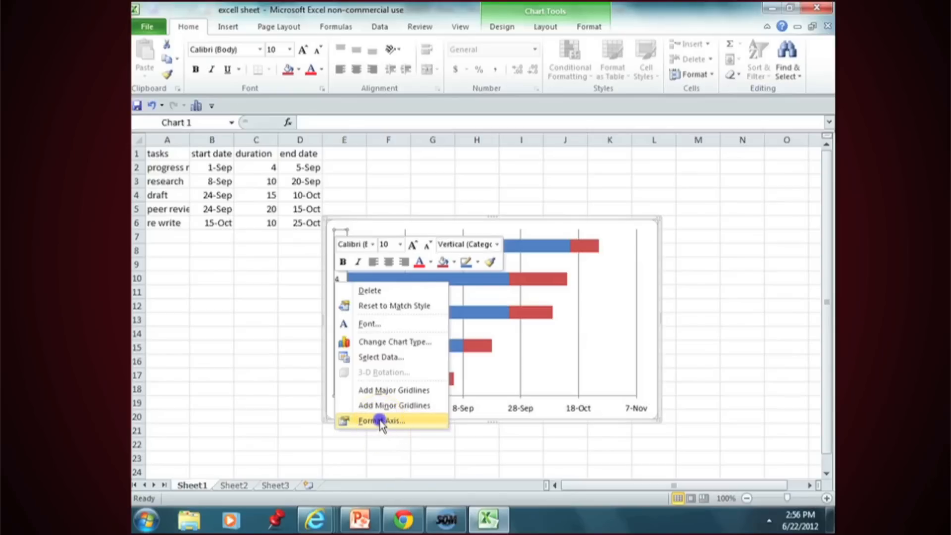
{"action": "left_click", "coordinate": [381, 420]}
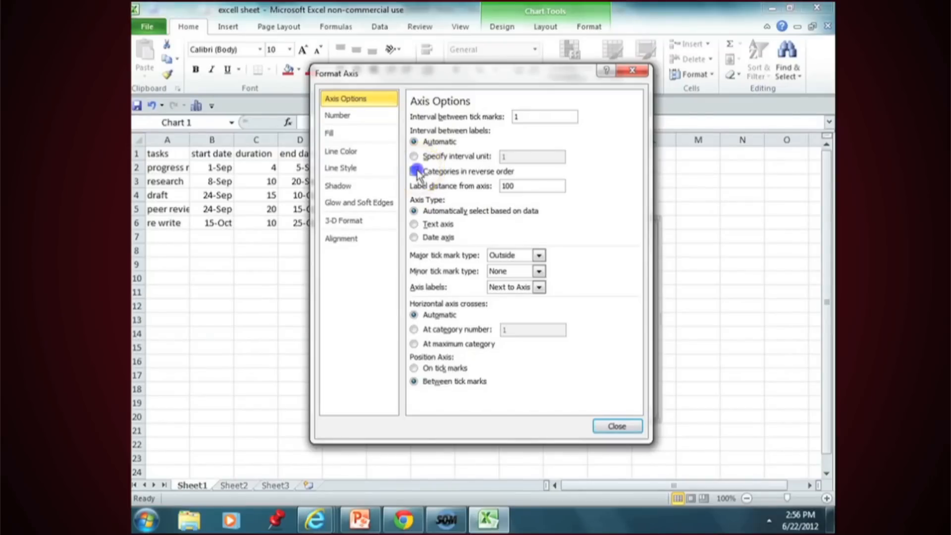
{"action": "left_click", "coordinate": [415, 172]}
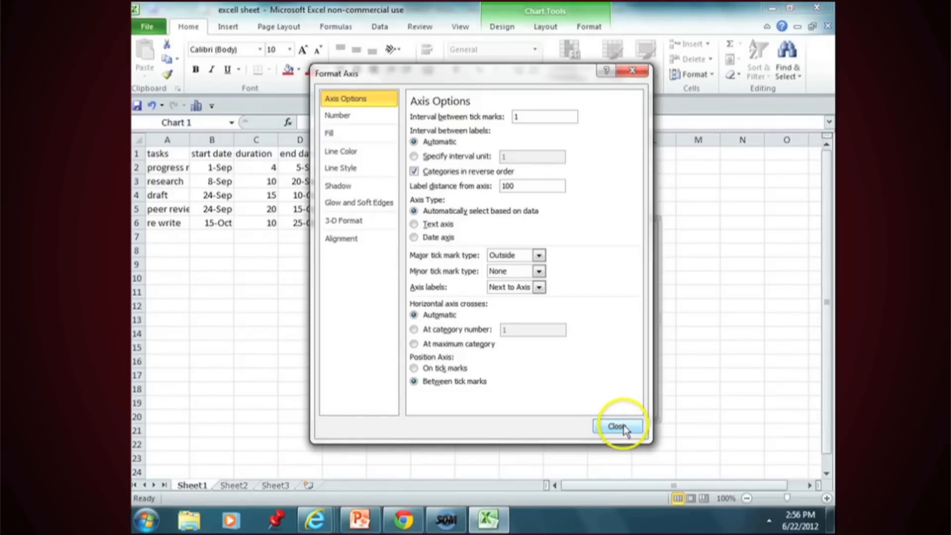
{"action": "left_click", "coordinate": [618, 426]}
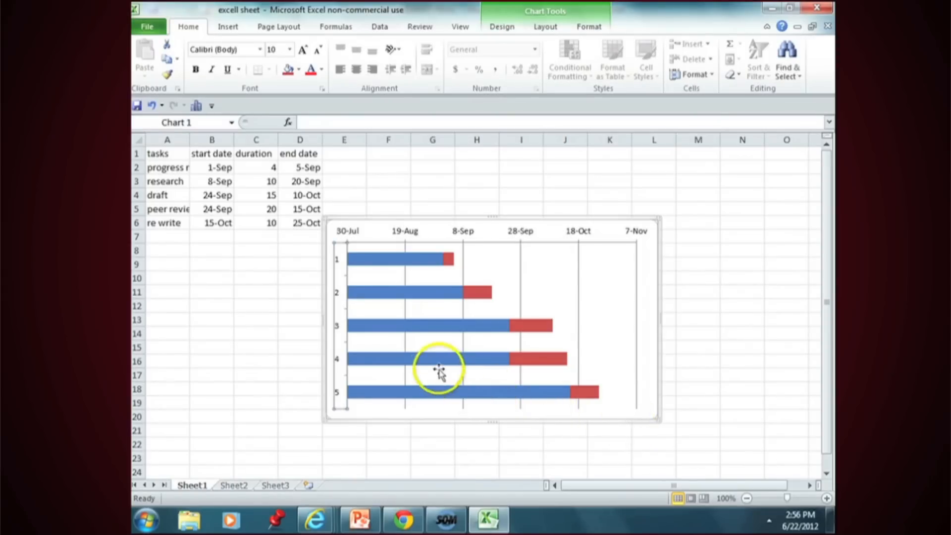
{"action": "mouse_move", "coordinate": [439, 364]}
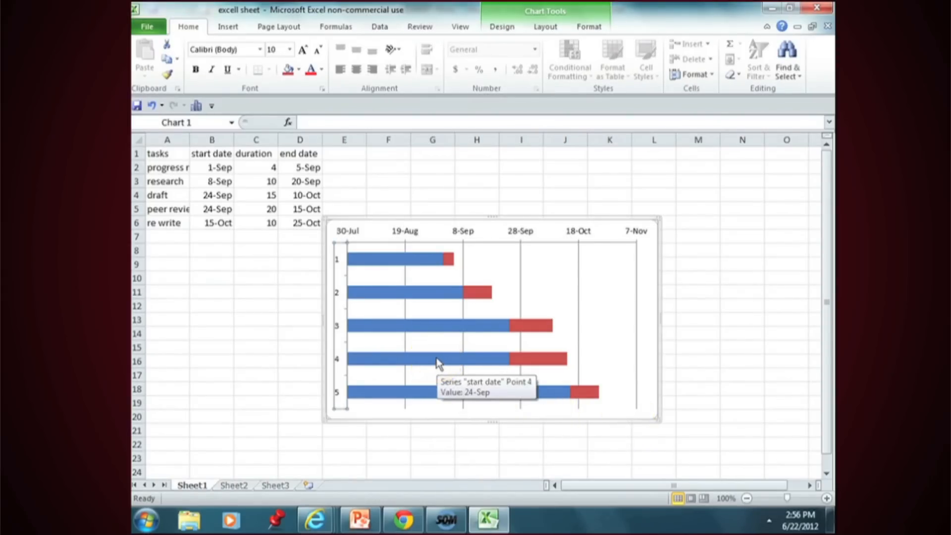
- Give the start date series No fill and No line border
{"action": "right_click", "coordinate": [438, 359]}
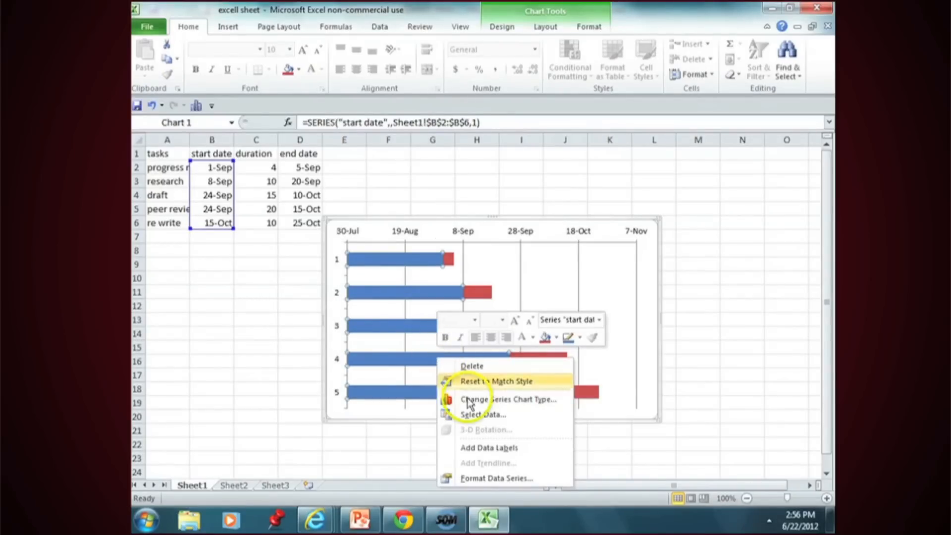
{"action": "mouse_move", "coordinate": [488, 493]}
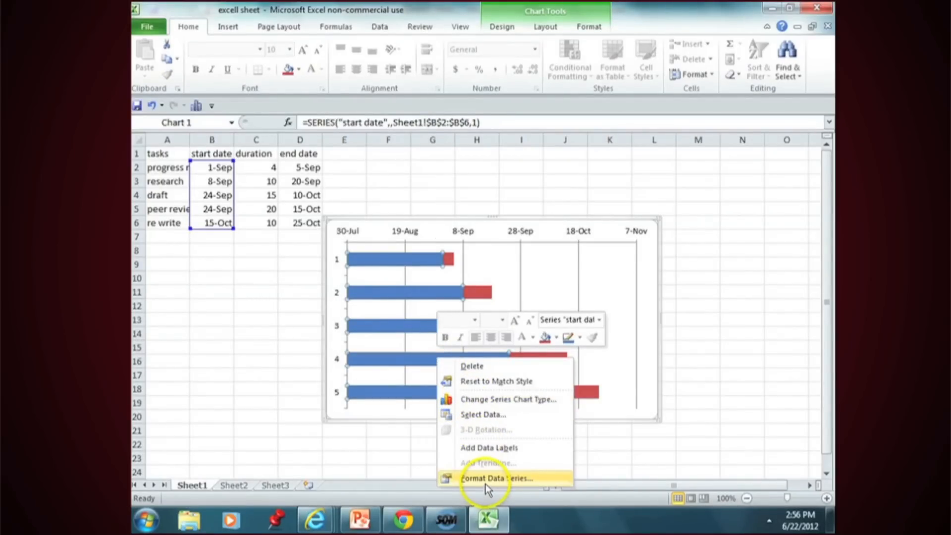
{"action": "left_click", "coordinate": [496, 479]}
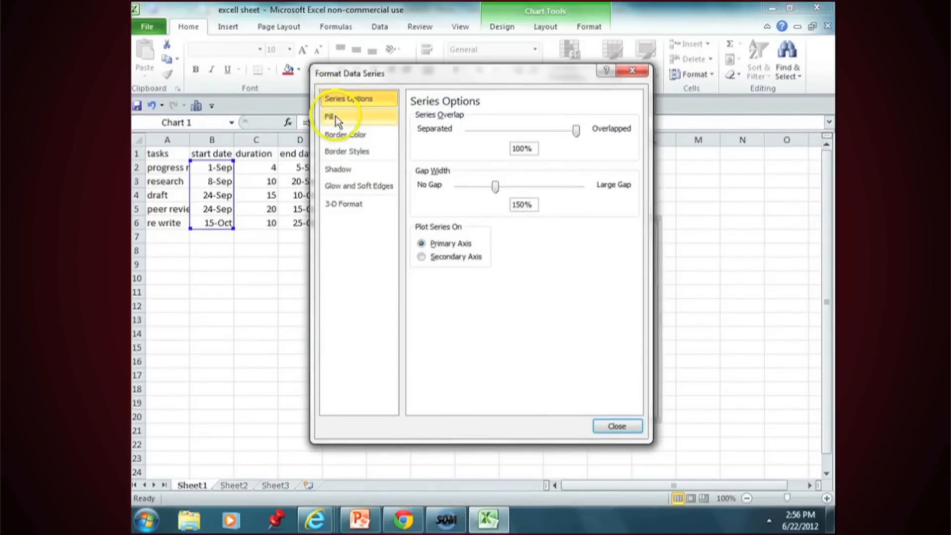
{"action": "left_click", "coordinate": [327, 117]}
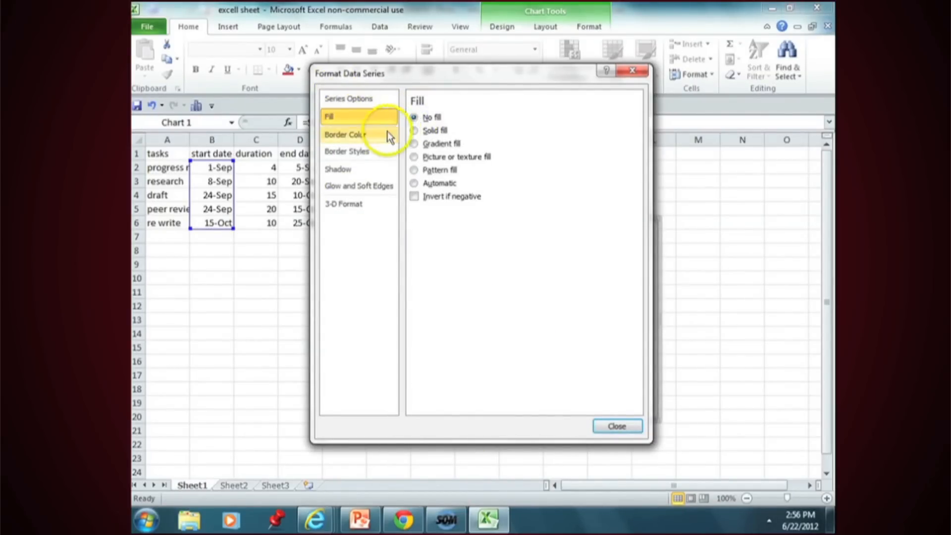
{"action": "left_click", "coordinate": [354, 134]}
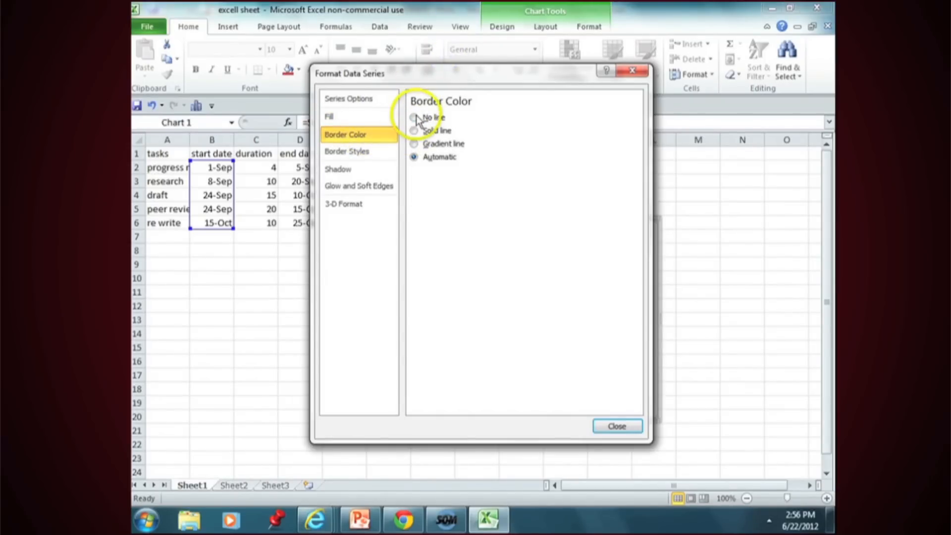
{"action": "left_click", "coordinate": [413, 118]}
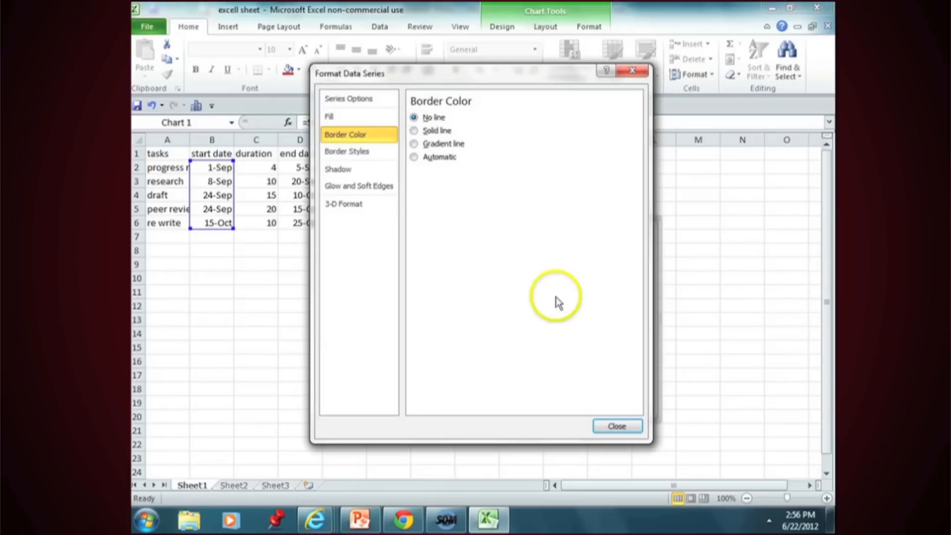
{"action": "mouse_move", "coordinate": [631, 446]}
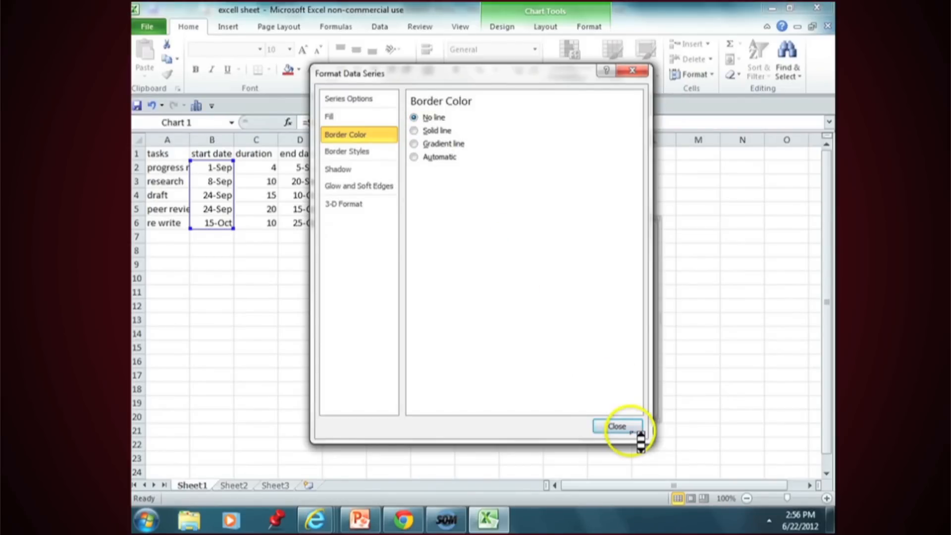
{"action": "left_click", "coordinate": [617, 427]}
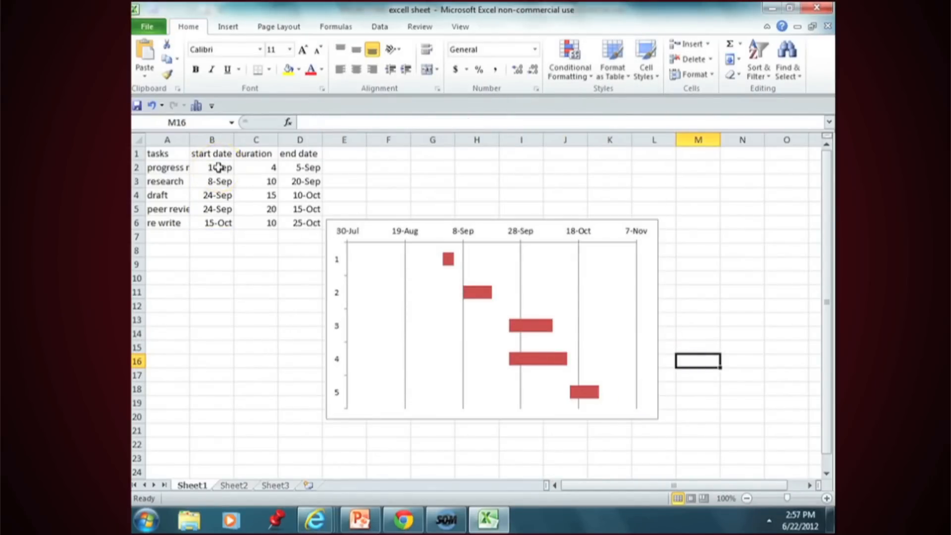
- Format cell B2 as General to read 1-Sep's serial number, 41153
{"action": "left_click", "coordinate": [216, 168]}
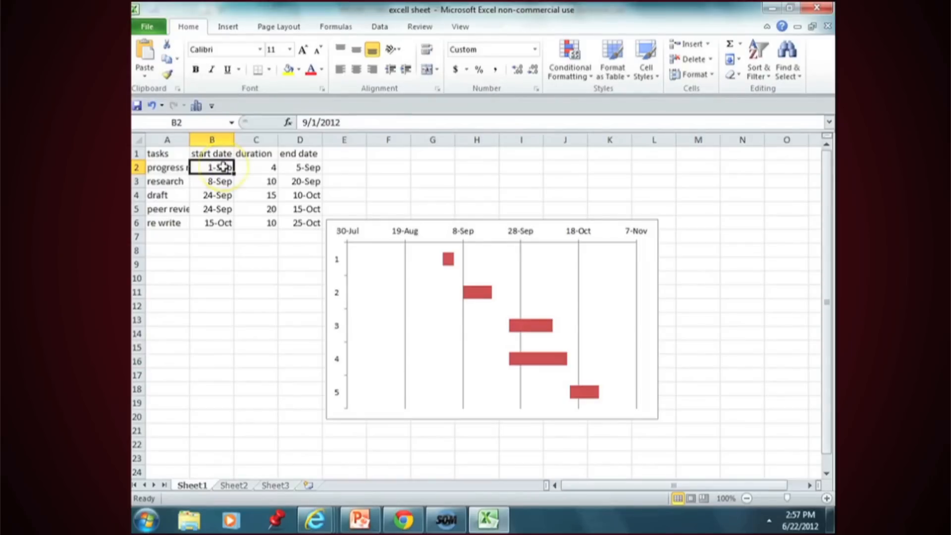
{"action": "right_click", "coordinate": [219, 169]}
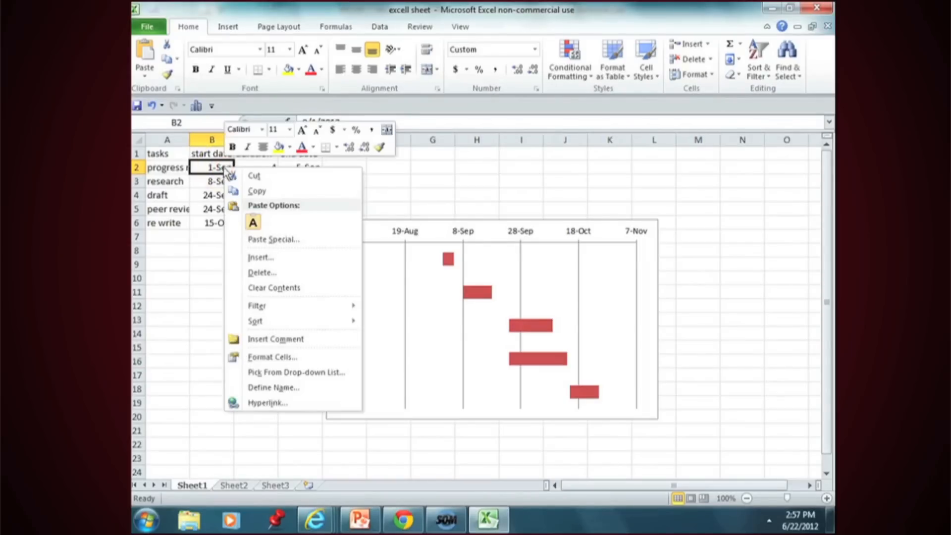
{"action": "mouse_move", "coordinate": [281, 360]}
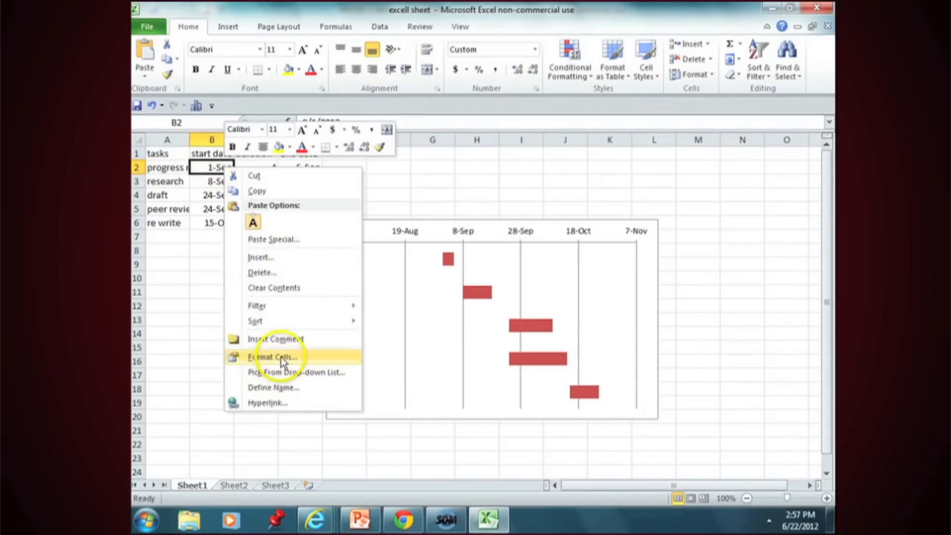
{"action": "left_click", "coordinate": [273, 357]}
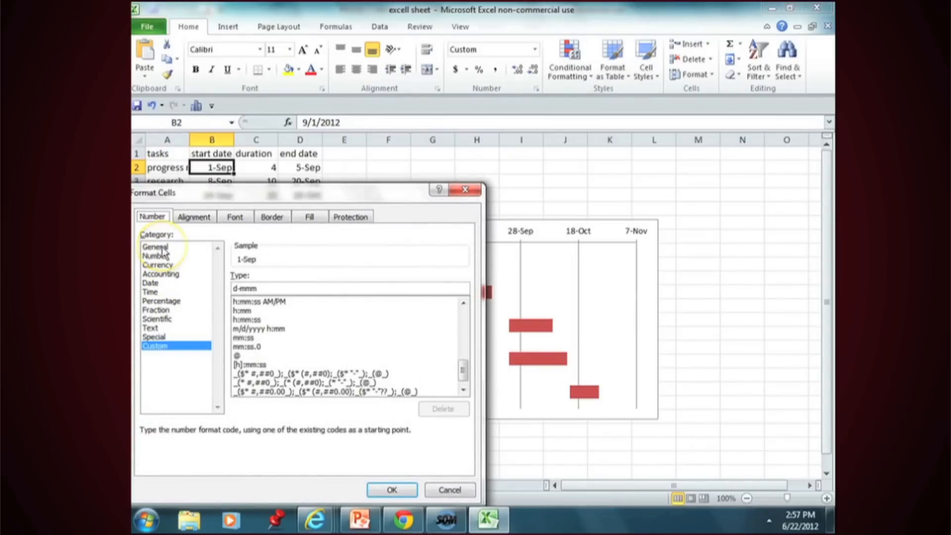
{"action": "left_click", "coordinate": [155, 246]}
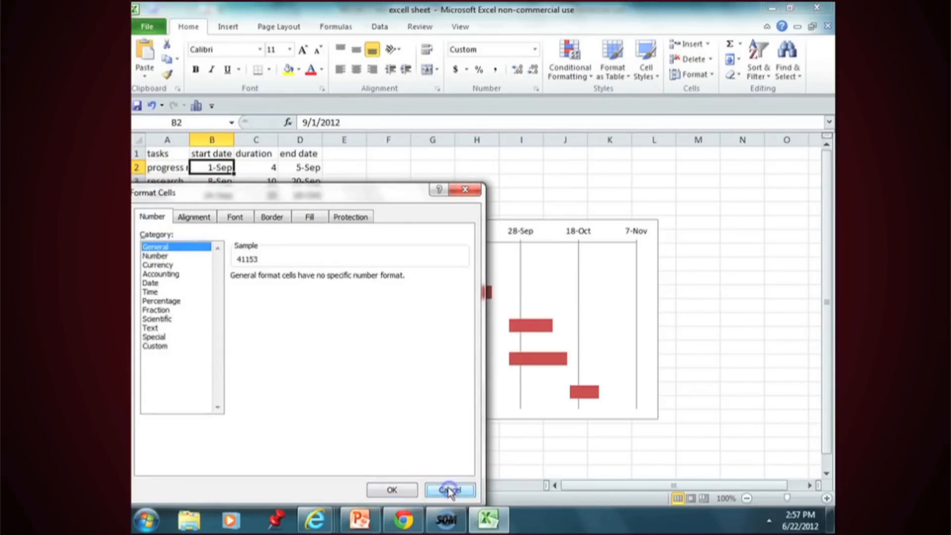
{"action": "left_click", "coordinate": [452, 490]}
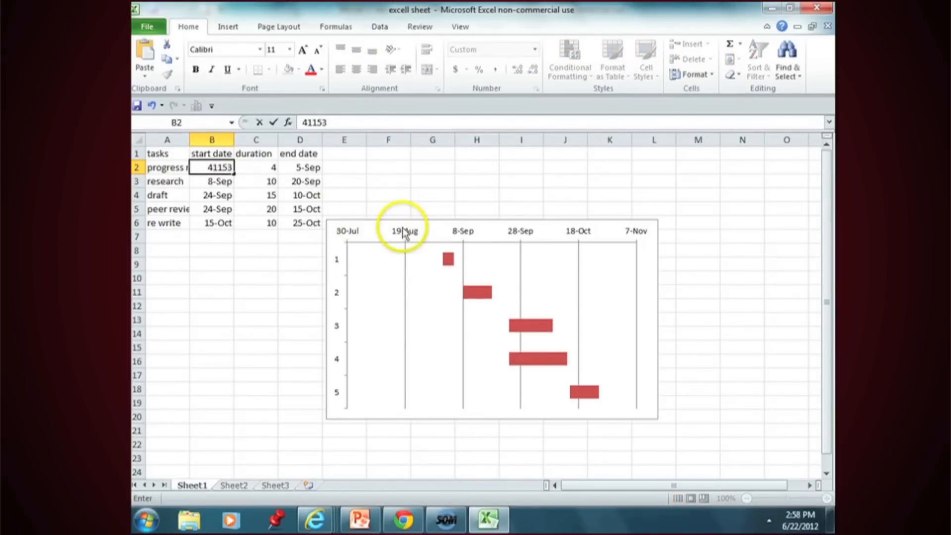
- Fix the date axis minimum at 41153 and the major unit at 7
{"action": "right_click", "coordinate": [403, 231]}
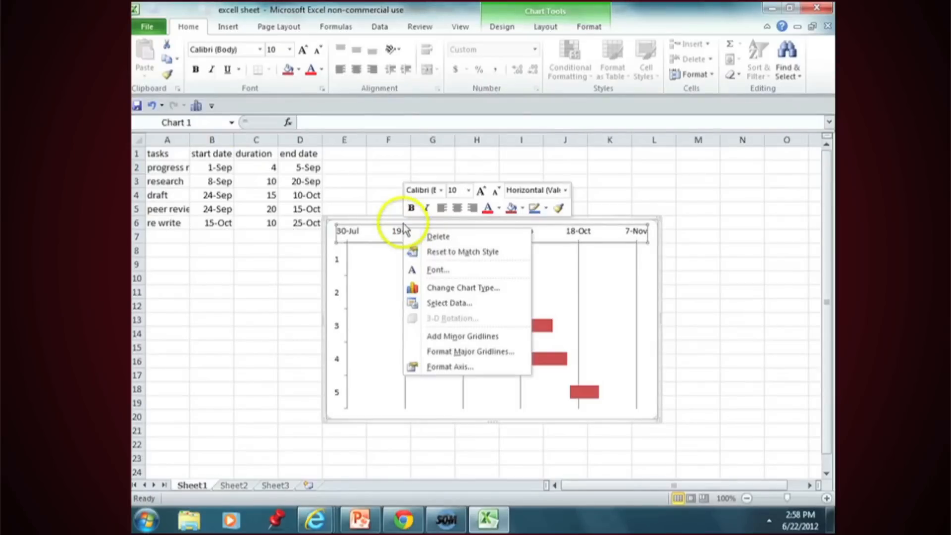
{"action": "mouse_move", "coordinate": [452, 367]}
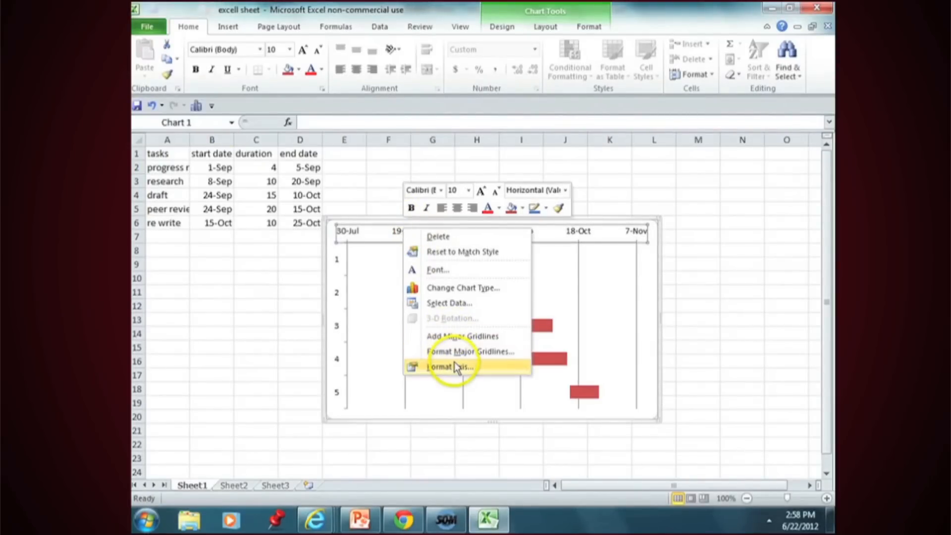
{"action": "left_click", "coordinate": [449, 367]}
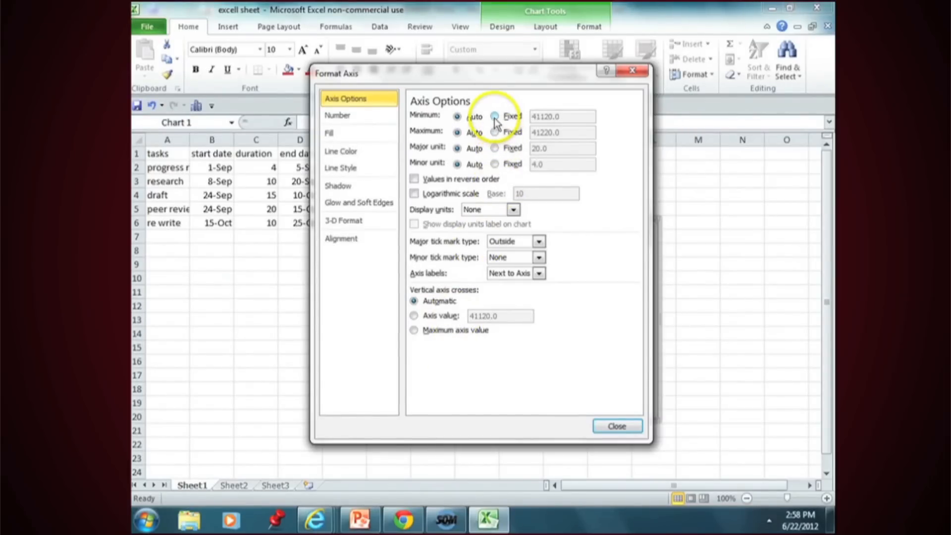
{"action": "left_click", "coordinate": [496, 116]}
{"action": "type", "text": "41153"}
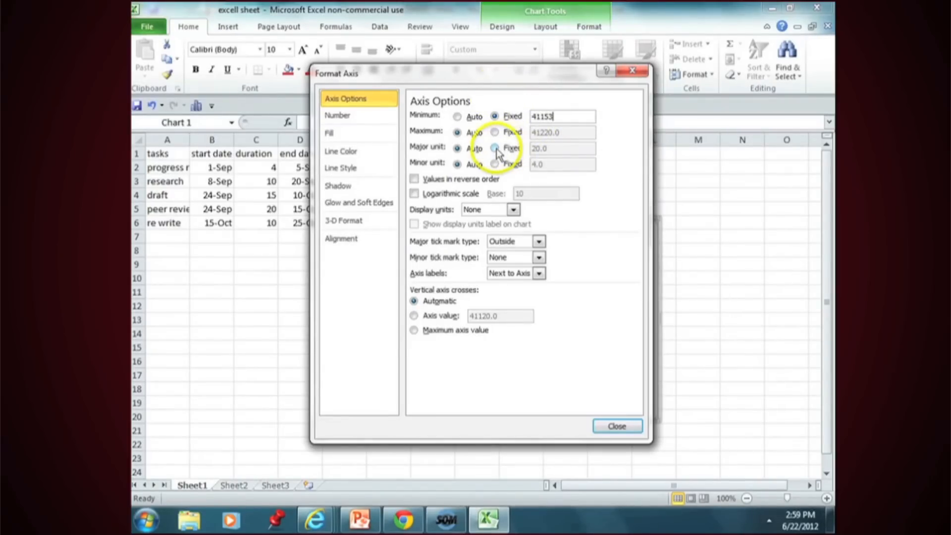
{"action": "left_click", "coordinate": [456, 148]}
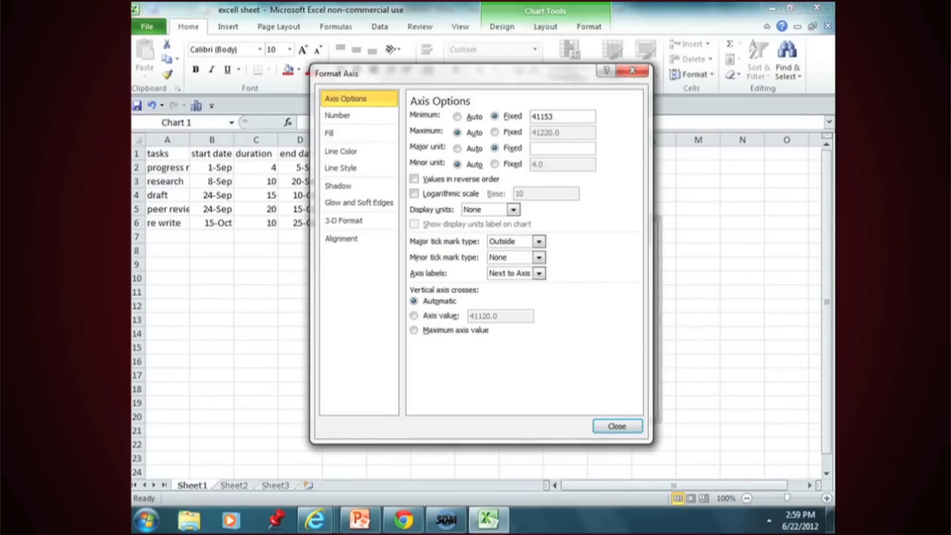
{"action": "type", "text": "7"}
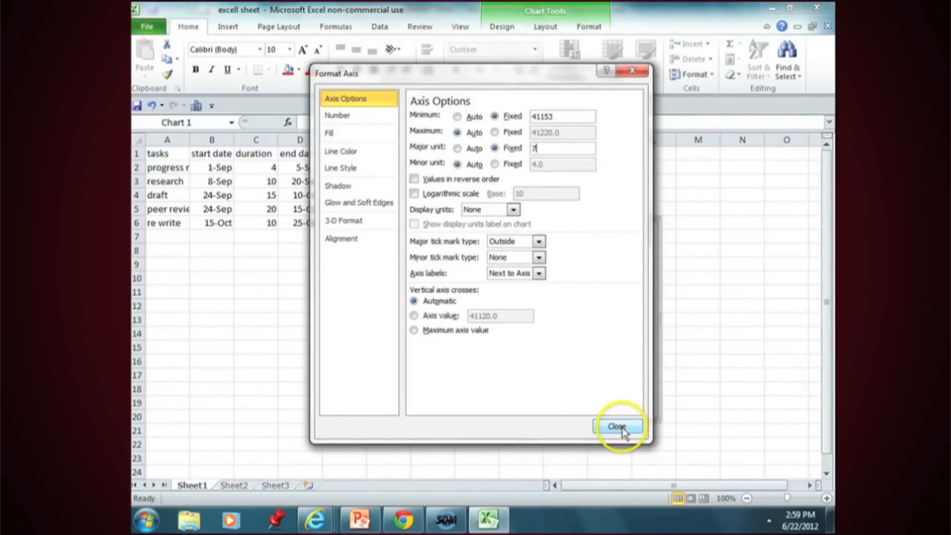
{"action": "left_click", "coordinate": [617, 426]}
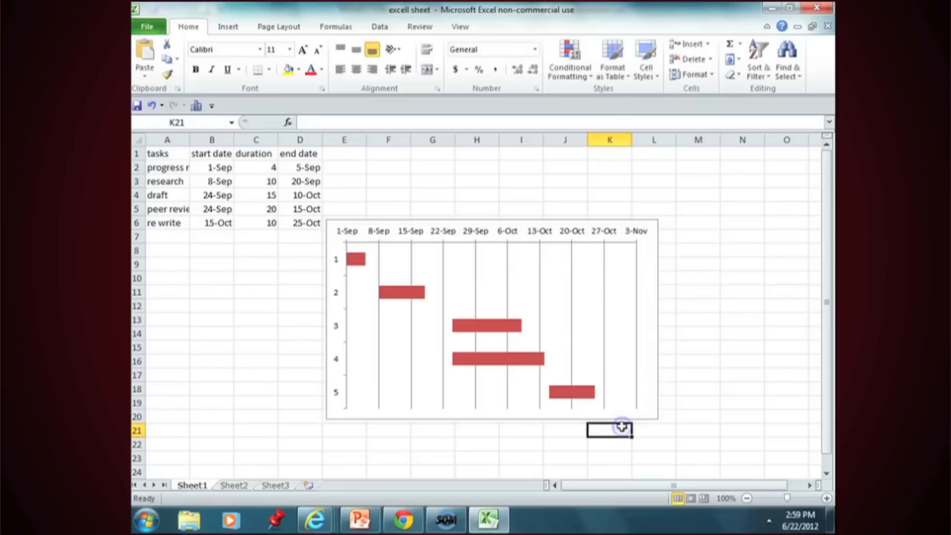